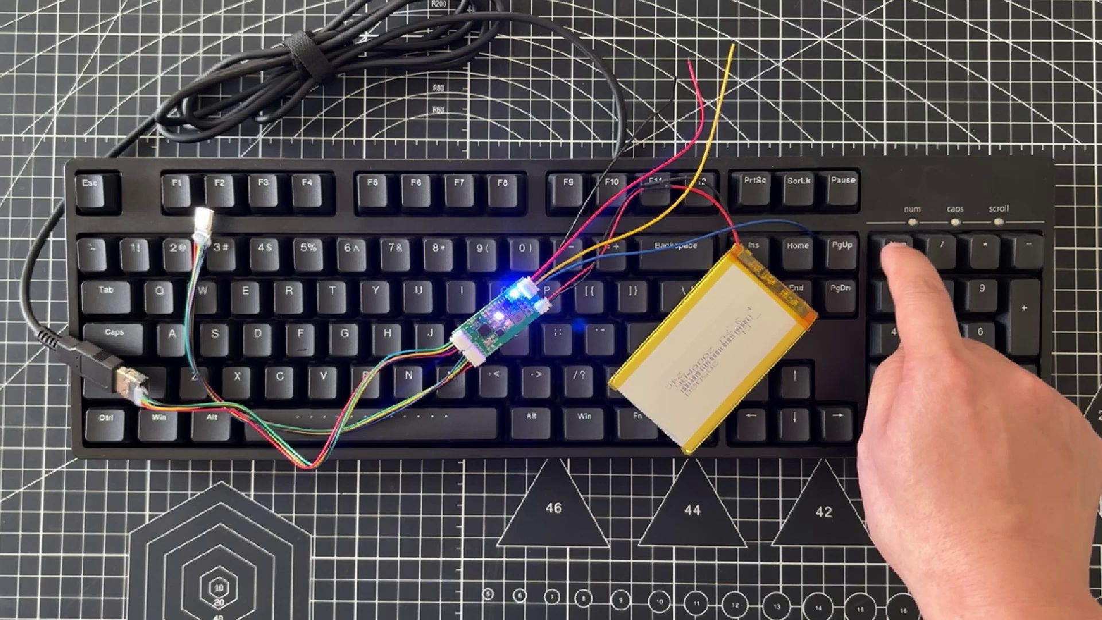
left_click(902, 246)
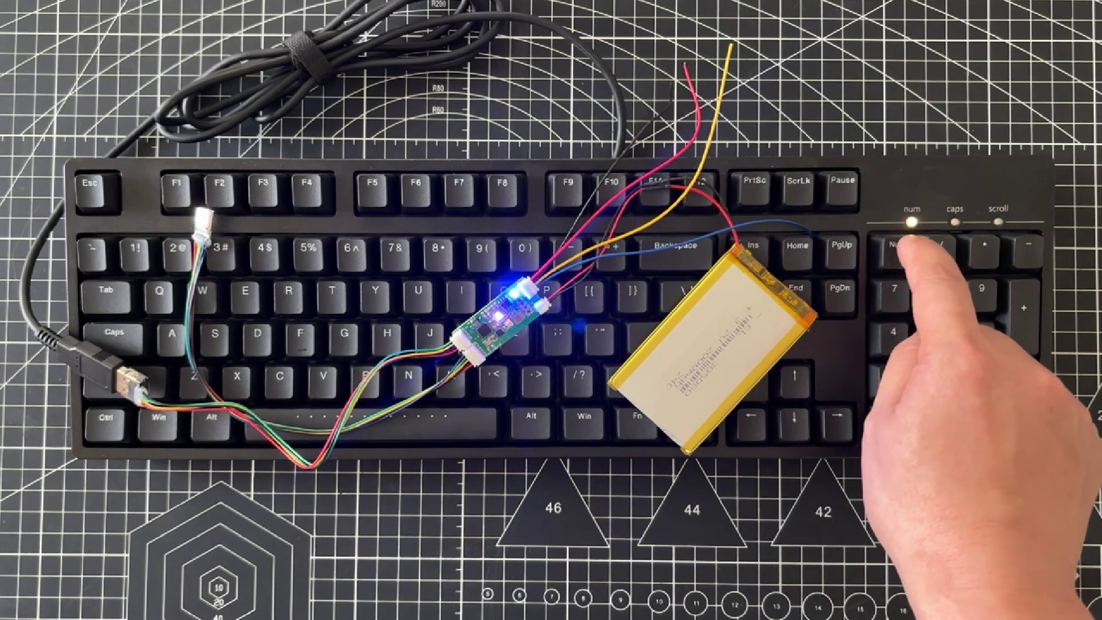